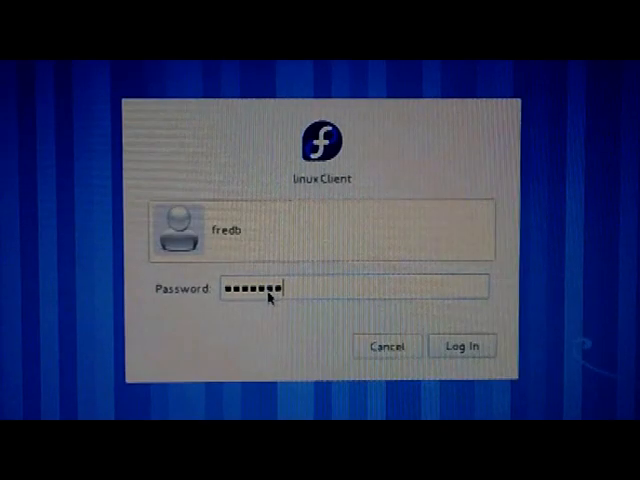
mouse_move(440, 320)
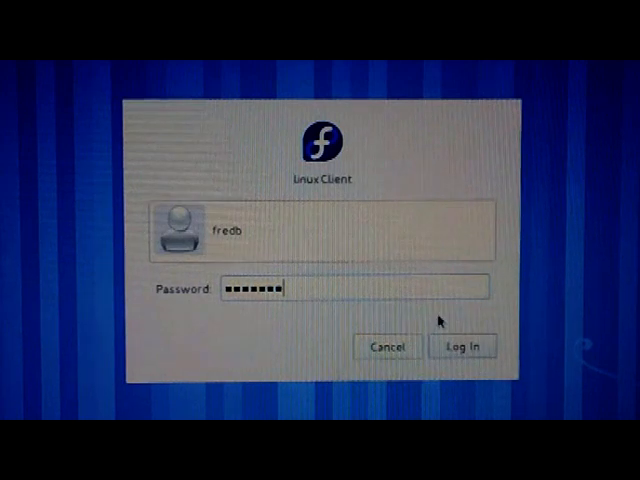
mouse_move(351, 311)
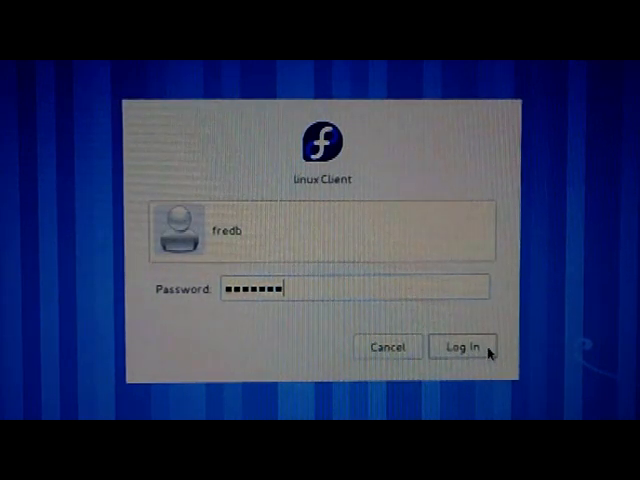
- Log in to the Fedora GNOME session from the login screen
click(462, 346)
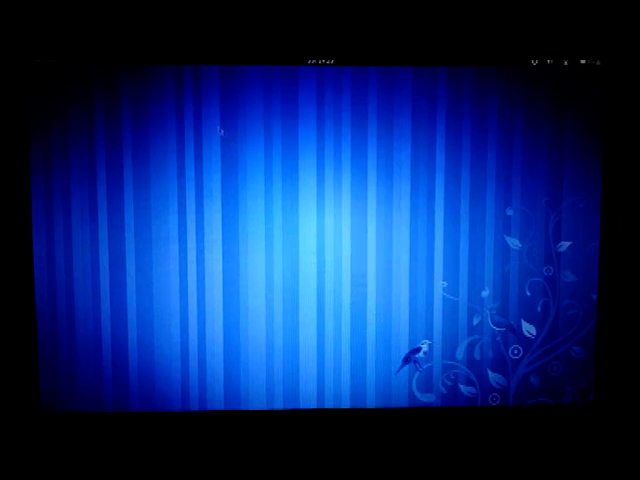
mouse_move(177, 175)
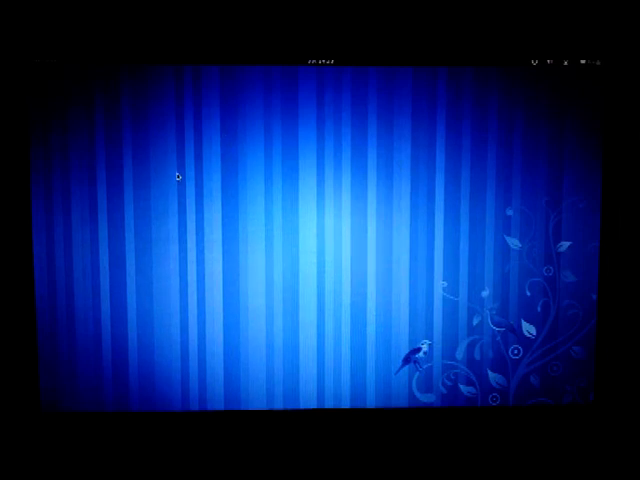
mouse_move(116, 122)
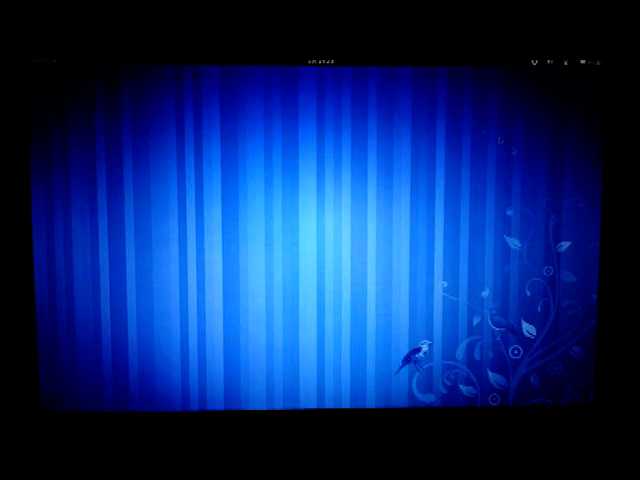
mouse_move(416, 202)
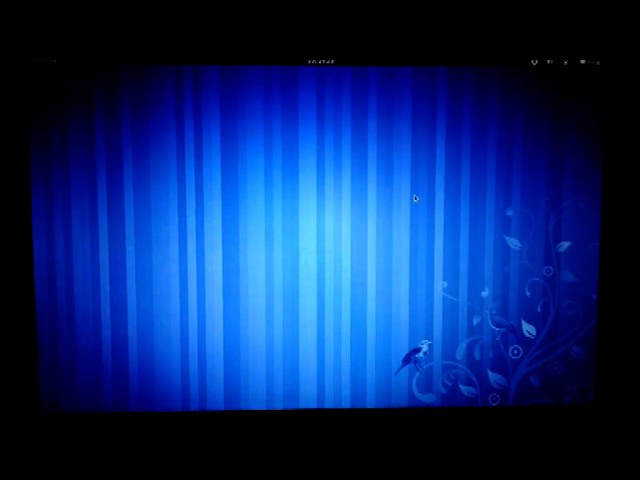
mouse_move(232, 162)
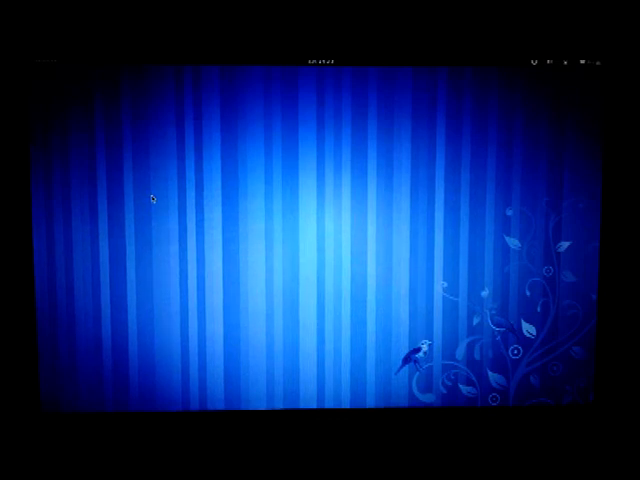
mouse_move(118, 132)
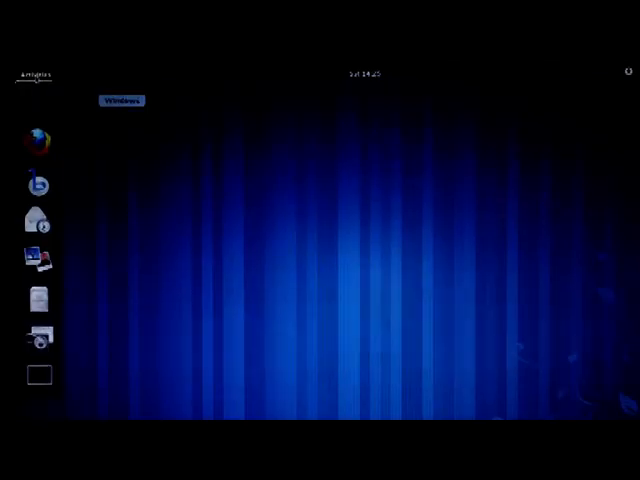
- Open the Activities overview to see the empty Windows view and favourites dash
click(37, 75)
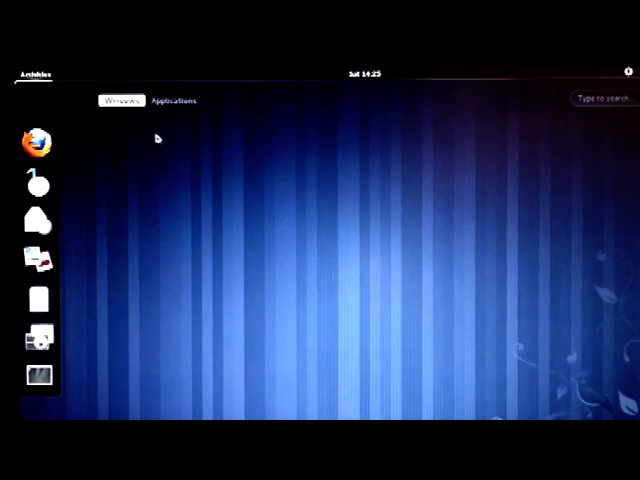
click(173, 100)
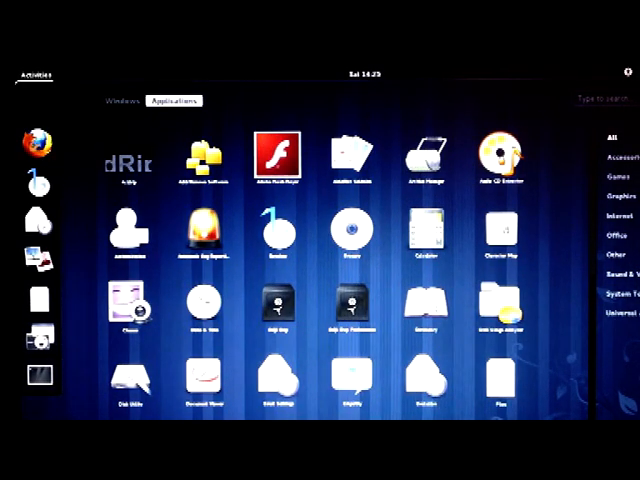
mouse_move(280, 210)
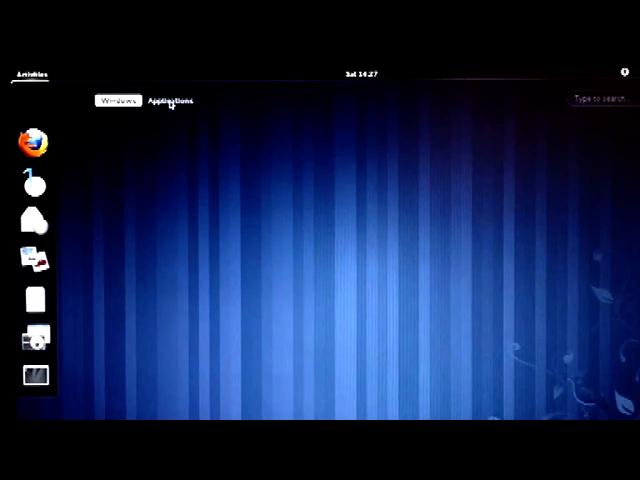
- Search for the video player and add it to Favorites in the dash
click(168, 100)
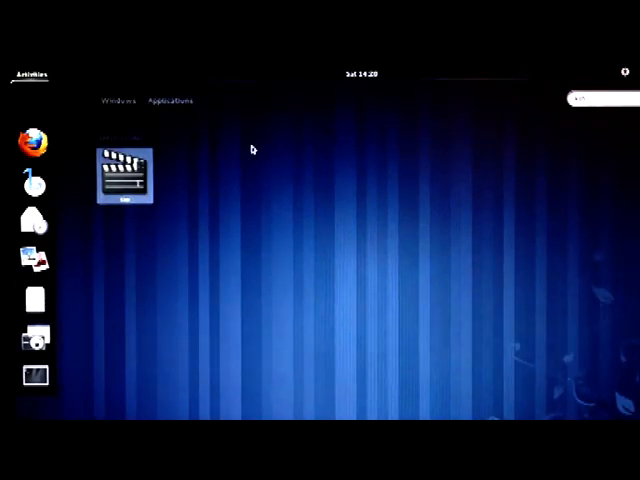
right_click(125, 175)
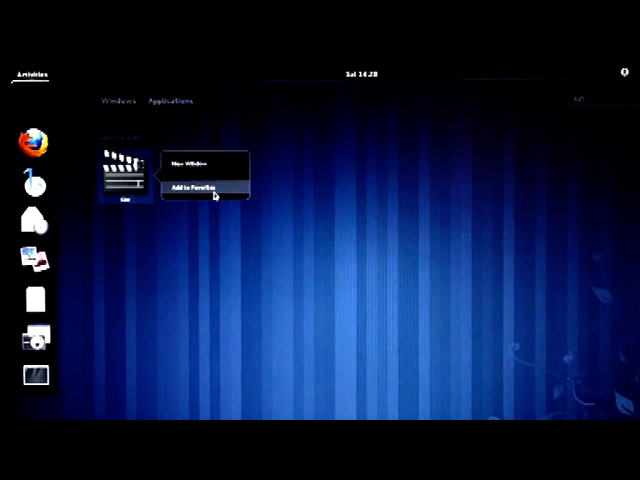
mouse_move(122, 188)
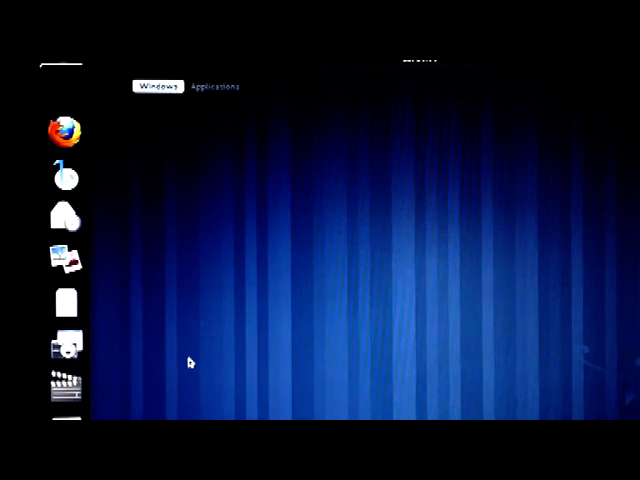
right_click(65, 262)
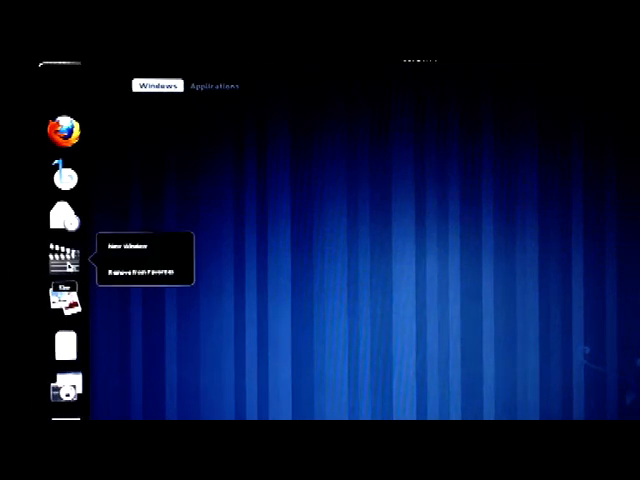
mouse_move(133, 274)
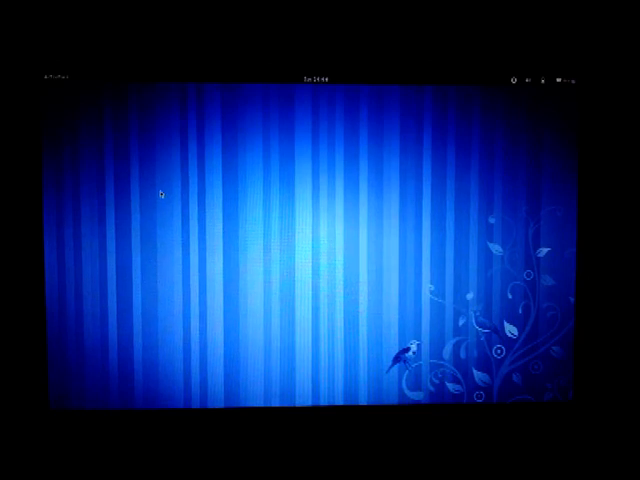
click(55, 75)
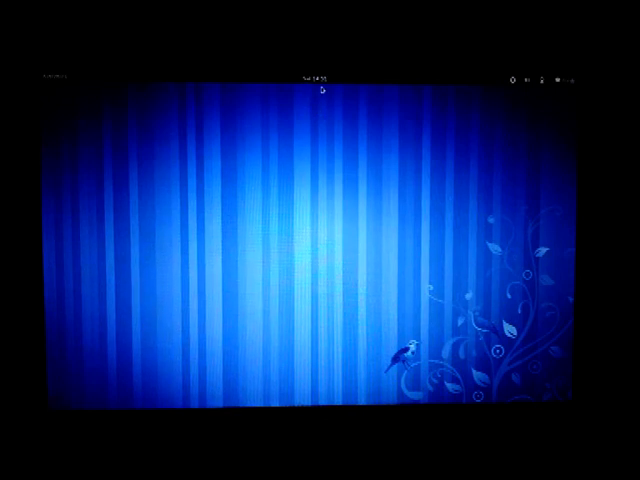
click(311, 74)
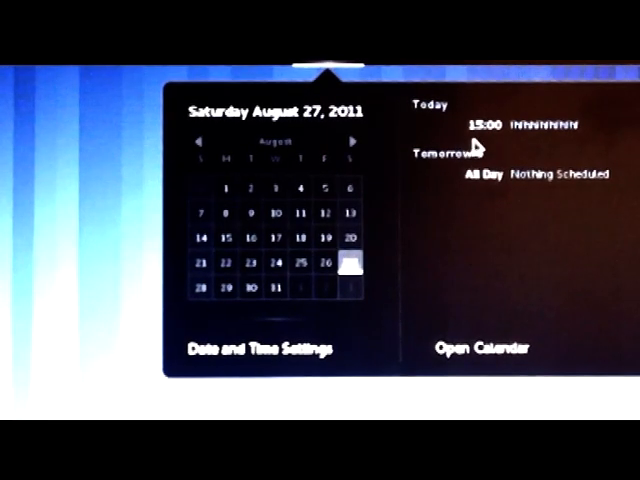
mouse_move(563, 140)
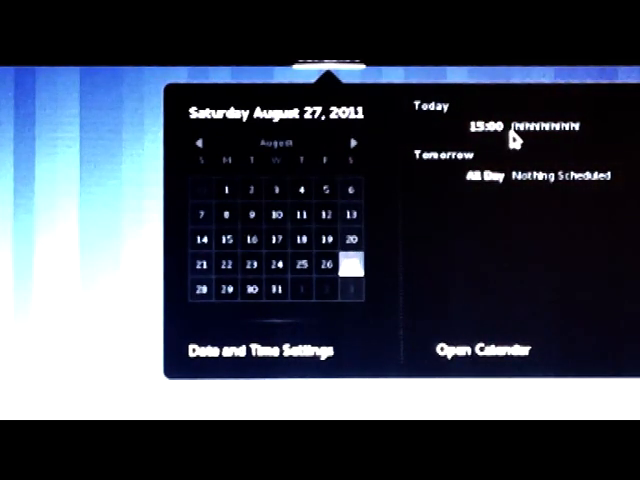
mouse_move(483, 351)
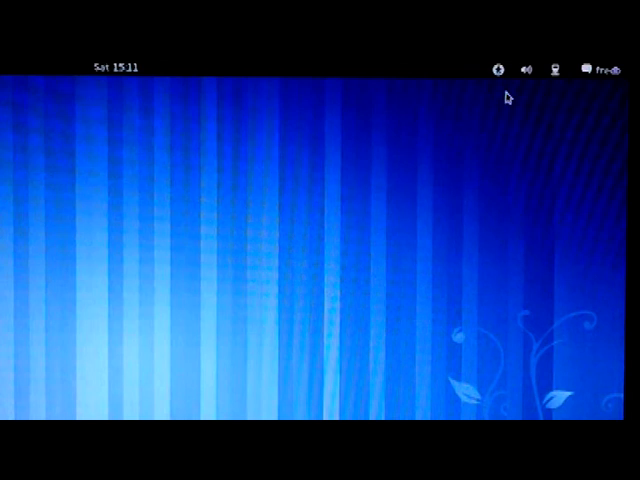
click(503, 68)
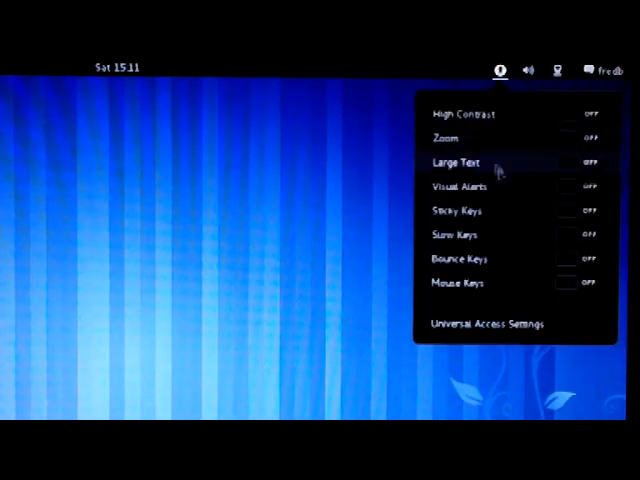
mouse_move(533, 283)
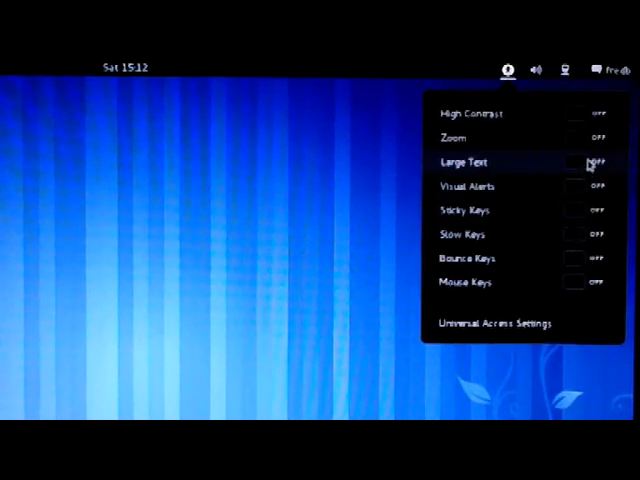
mouse_move(567, 146)
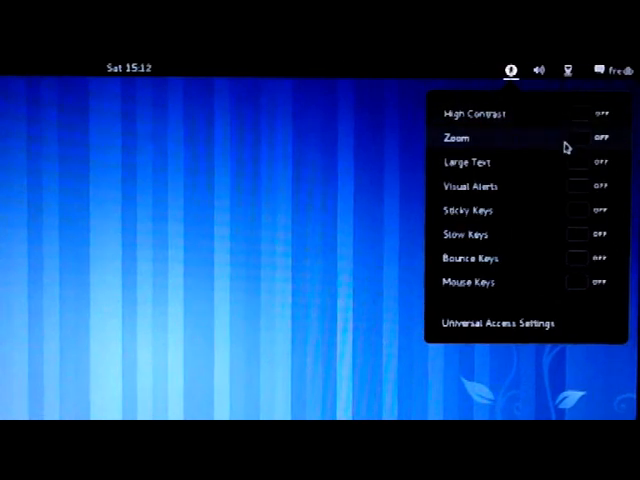
click(597, 137)
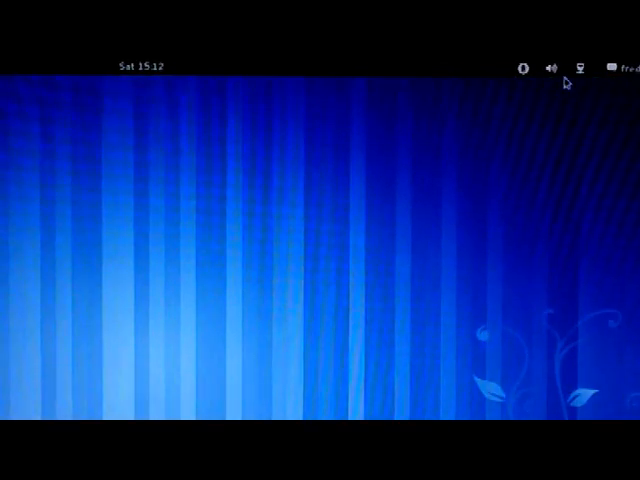
- Lower the volume, browse Sound Settings' Input, Hardware and Sound Effects tabs, then close it
click(554, 66)
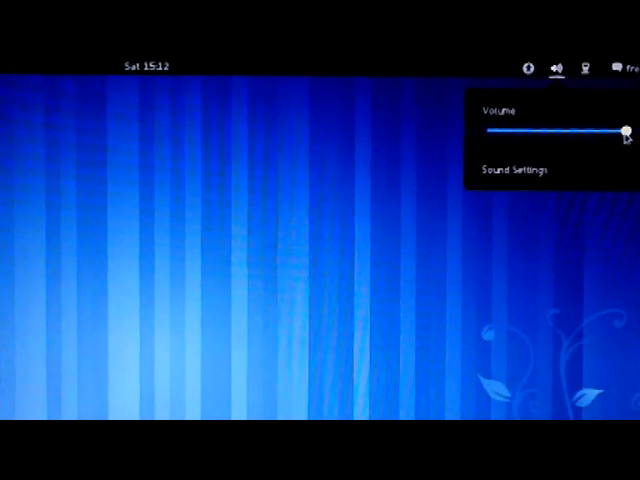
drag(625, 129, 560, 129)
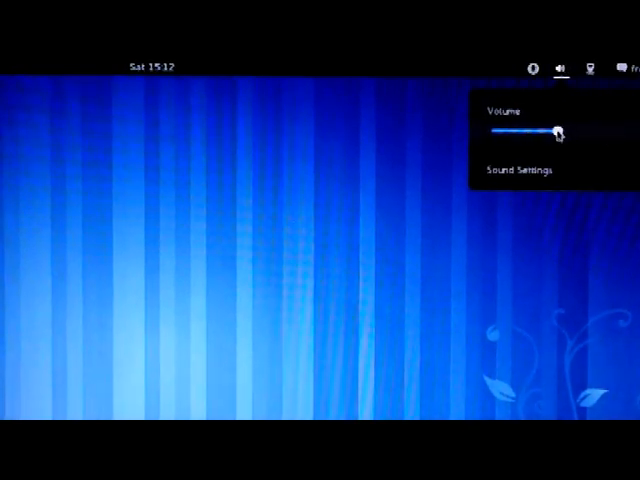
click(521, 169)
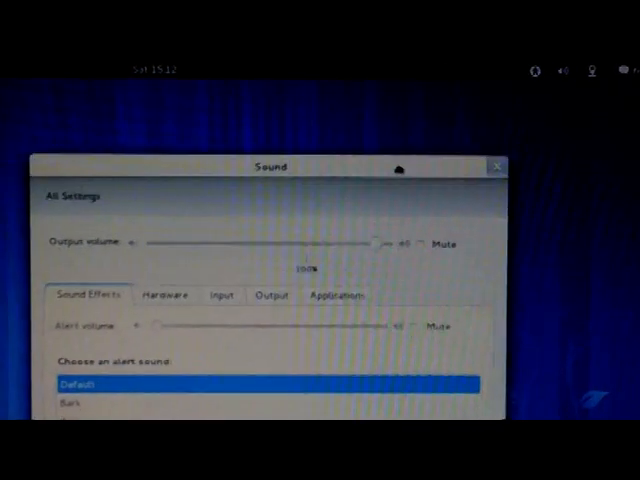
click(223, 294)
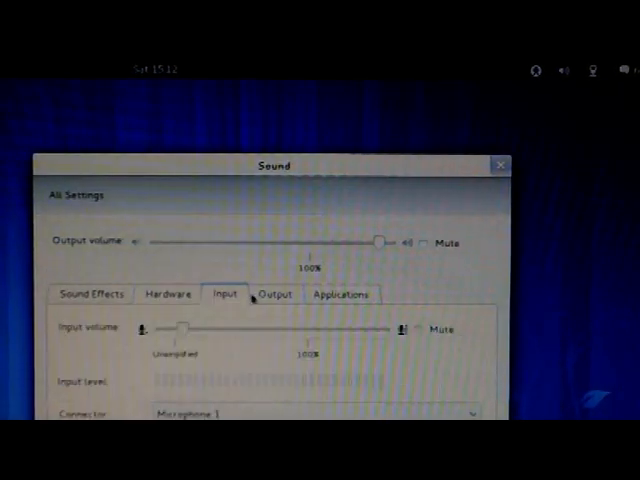
click(168, 293)
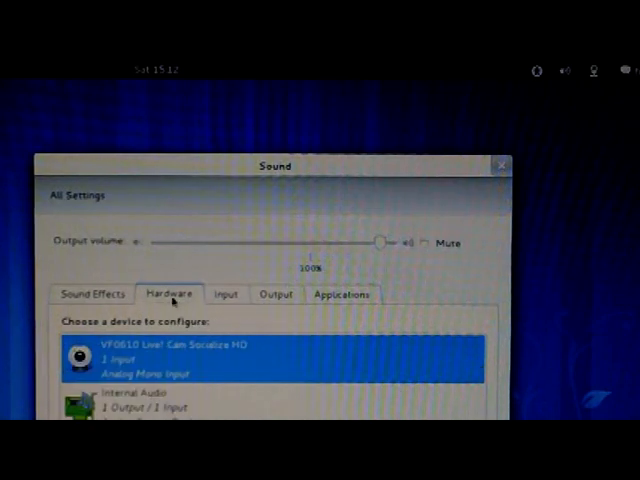
click(92, 294)
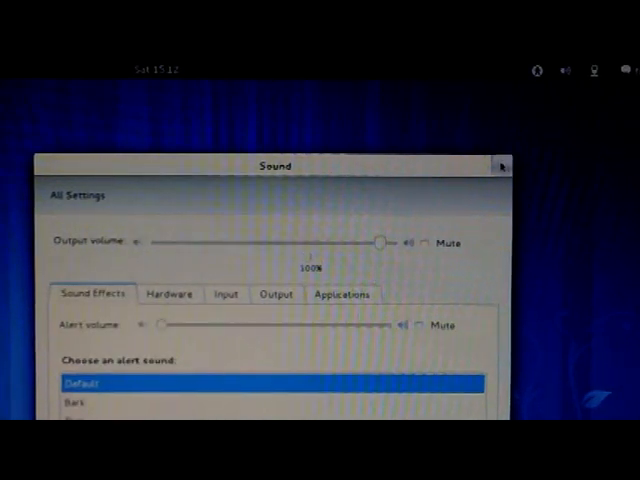
click(501, 166)
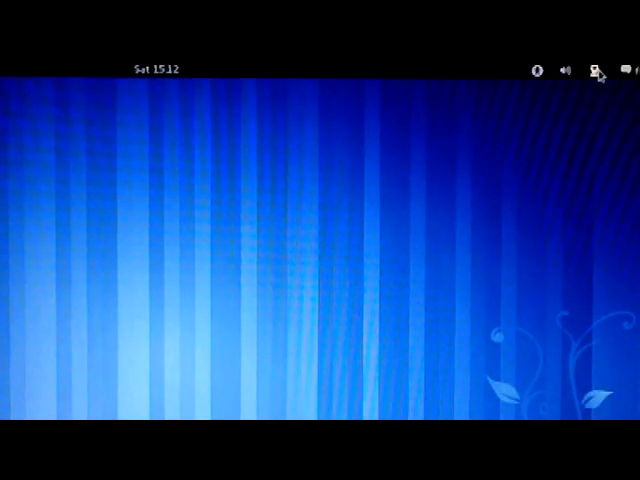
- Open Network Settings from the top bar and view the Wired connection details
click(596, 68)
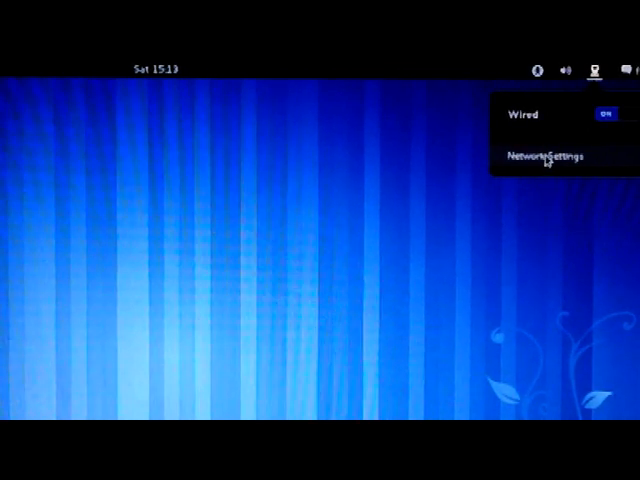
click(545, 156)
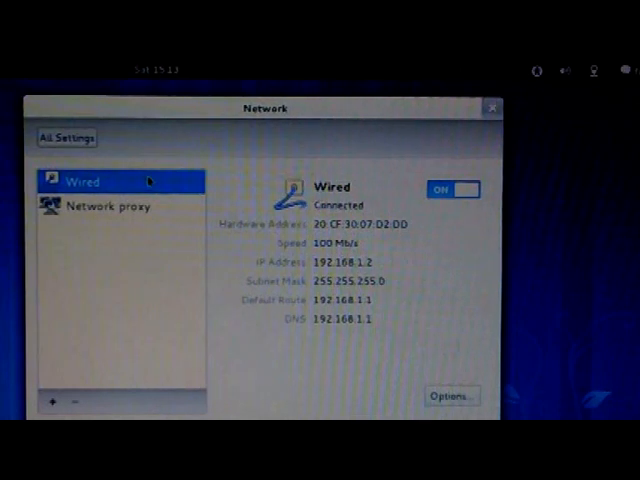
click(110, 205)
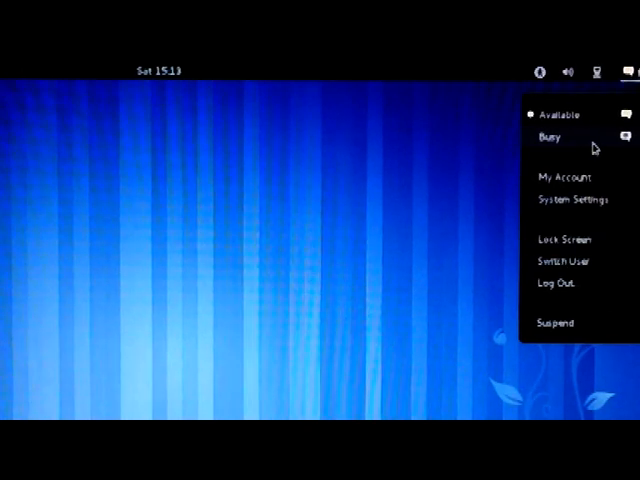
mouse_move(560, 120)
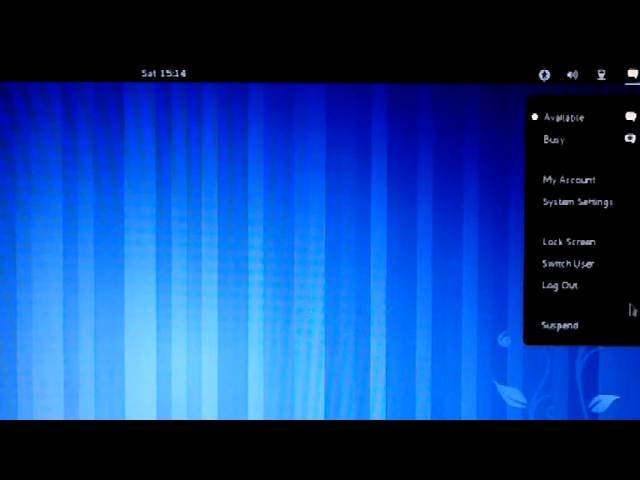
mouse_move(570, 205)
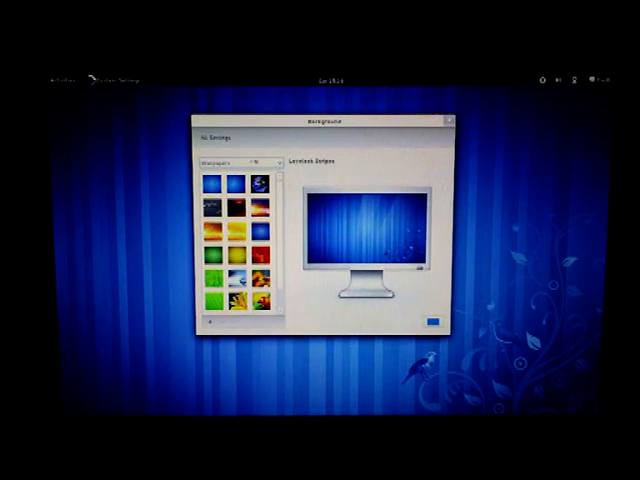
- Switch the Background panel's wallpaper source dropdown to Pictures Folder
click(238, 161)
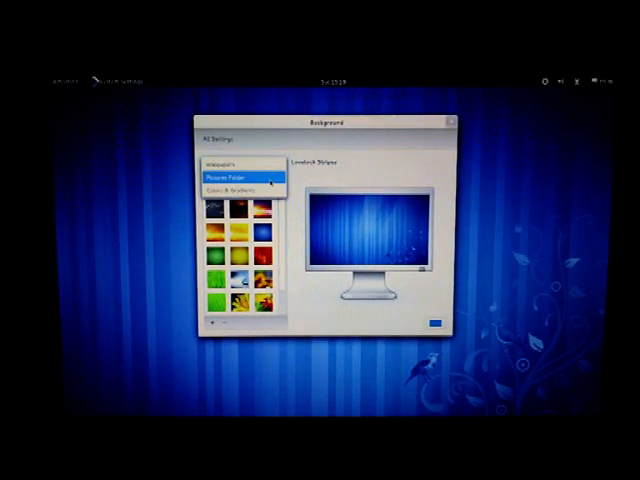
click(238, 177)
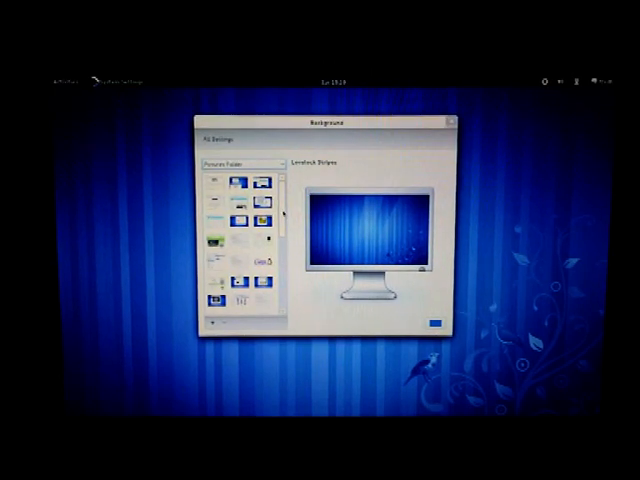